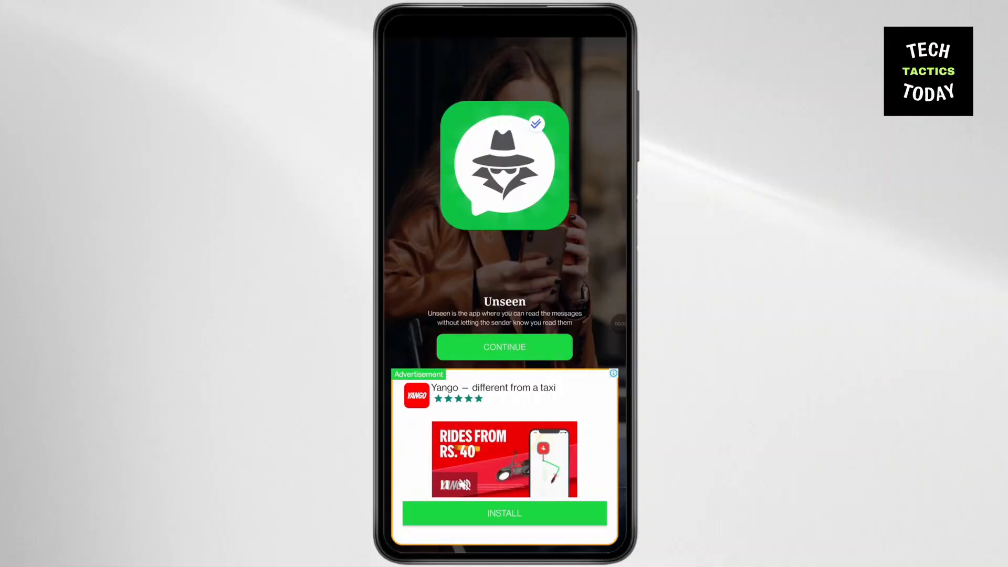
Continue past Unseen's welcome screen to reach the phone's notification access list
left_click(504, 346)
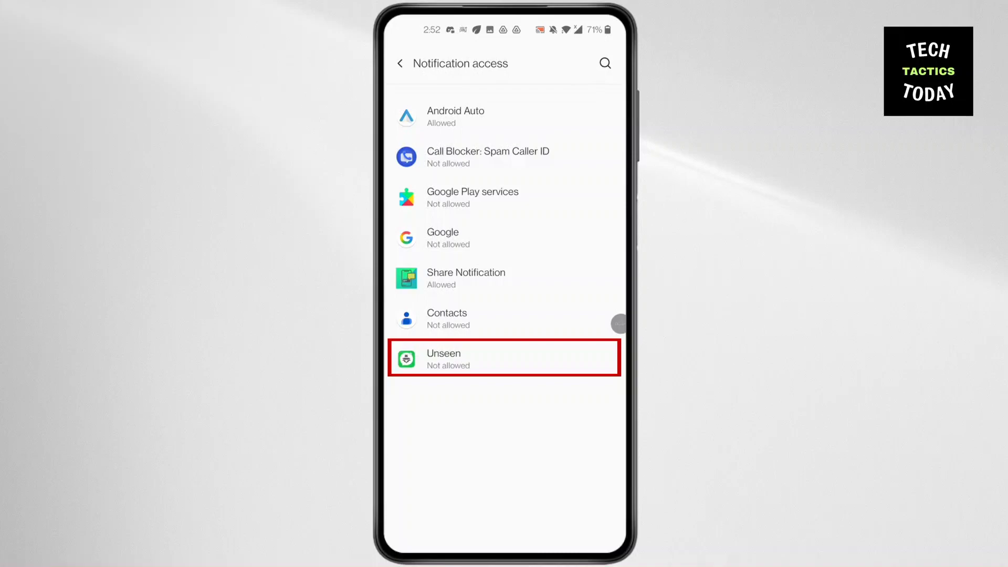
Allow Unseen to read notifications via the confirmation dialog, then return to the app
left_click(504, 357)
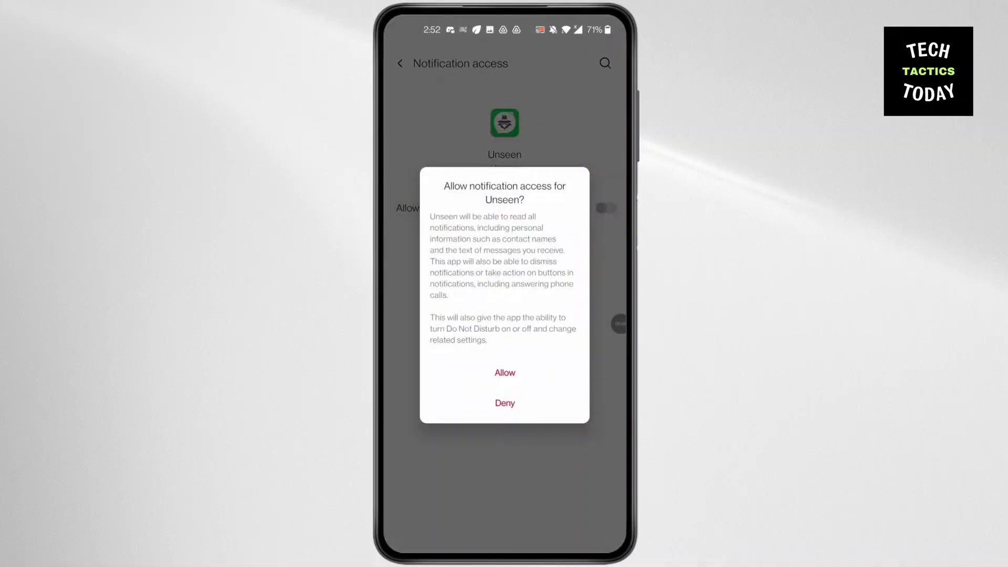
left_click(505, 373)
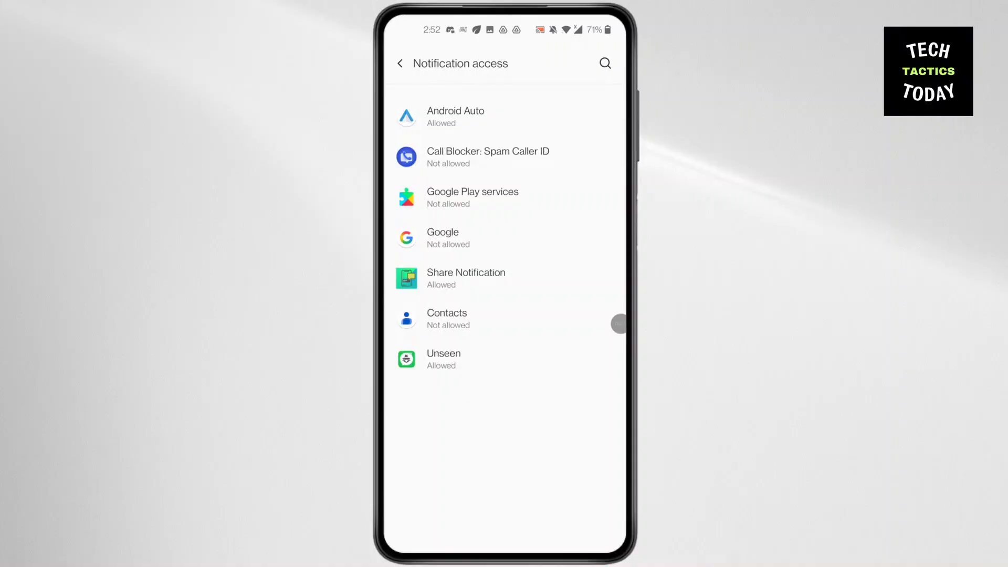
left_click(443, 358)
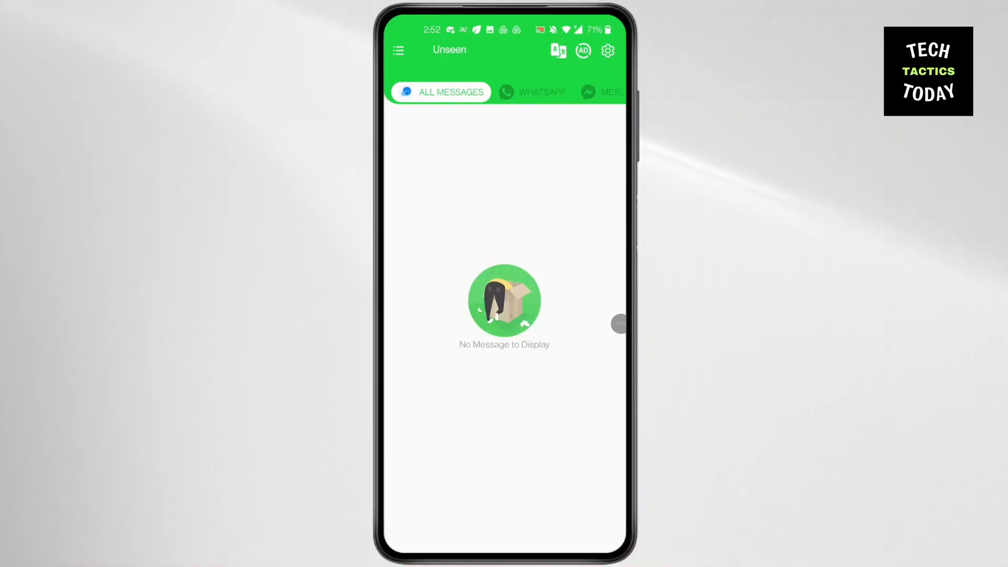
left_click(542, 92)
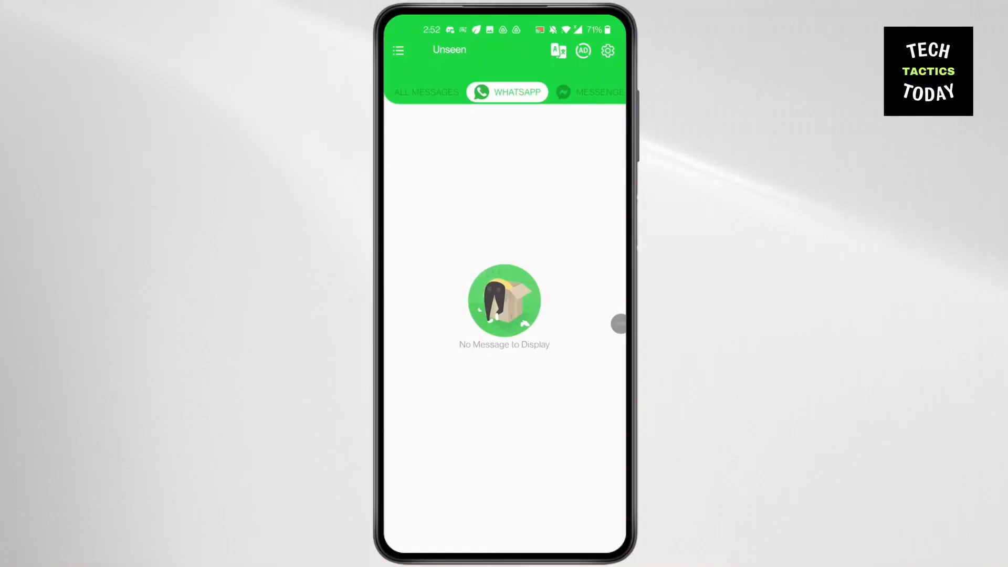